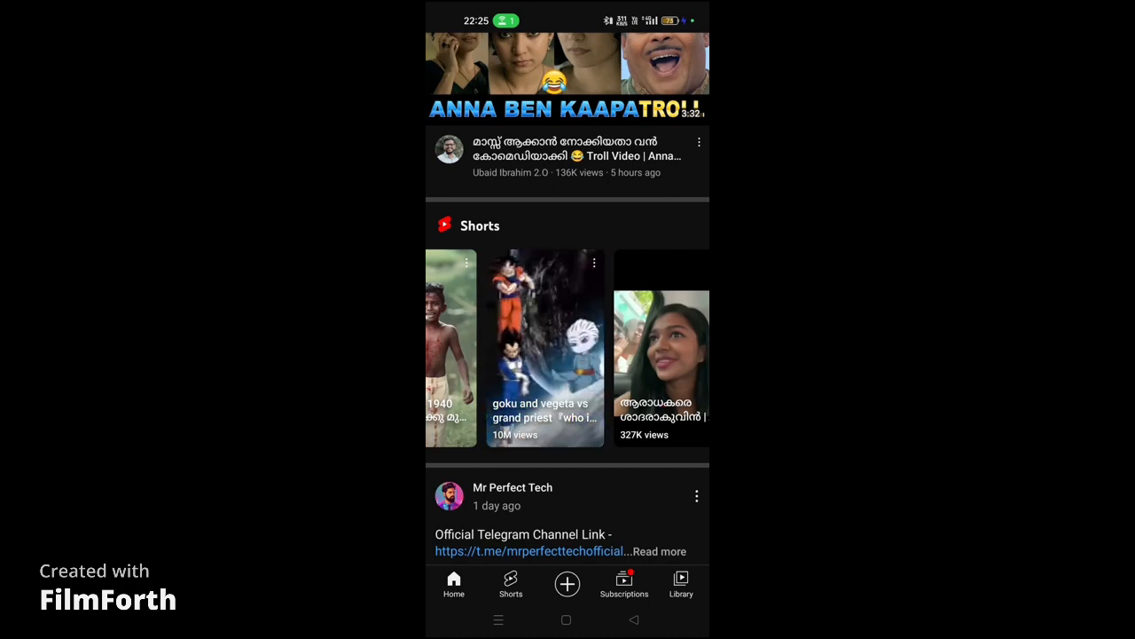
- Open the goku and vegeta vs grand priest Short from the Shorts shelf and copy its link
scroll(left, 3)
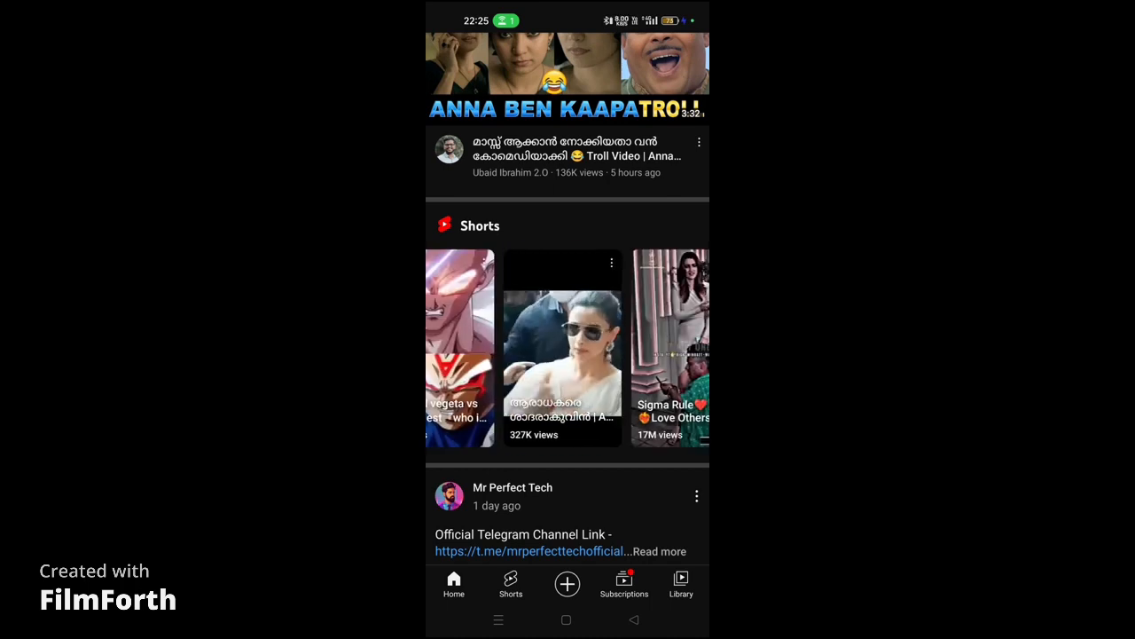
click(459, 346)
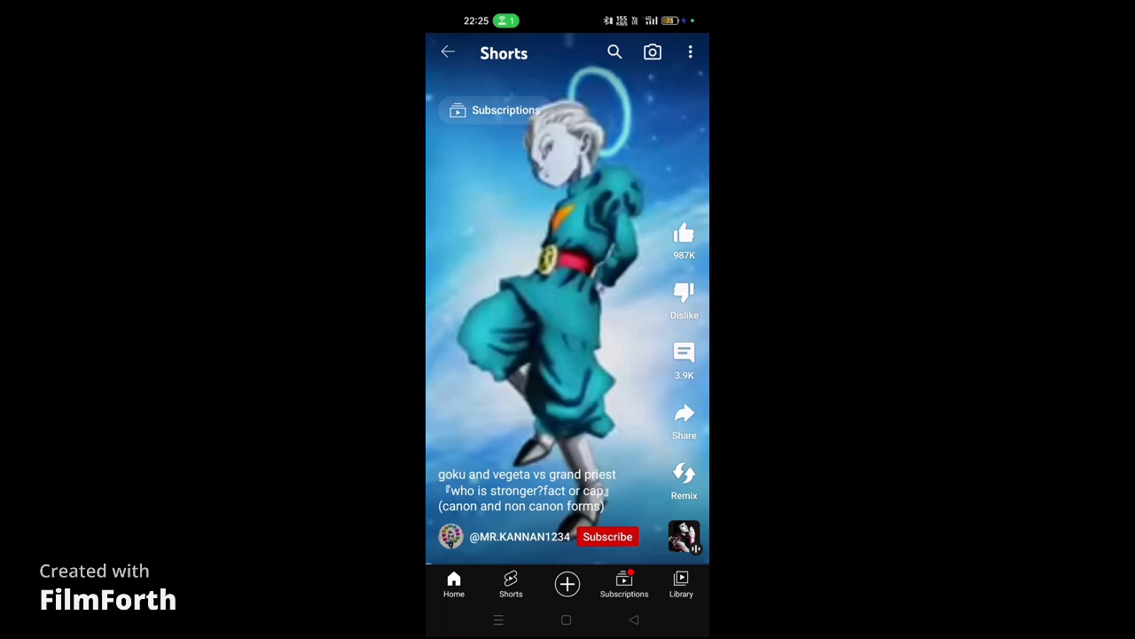
click(684, 415)
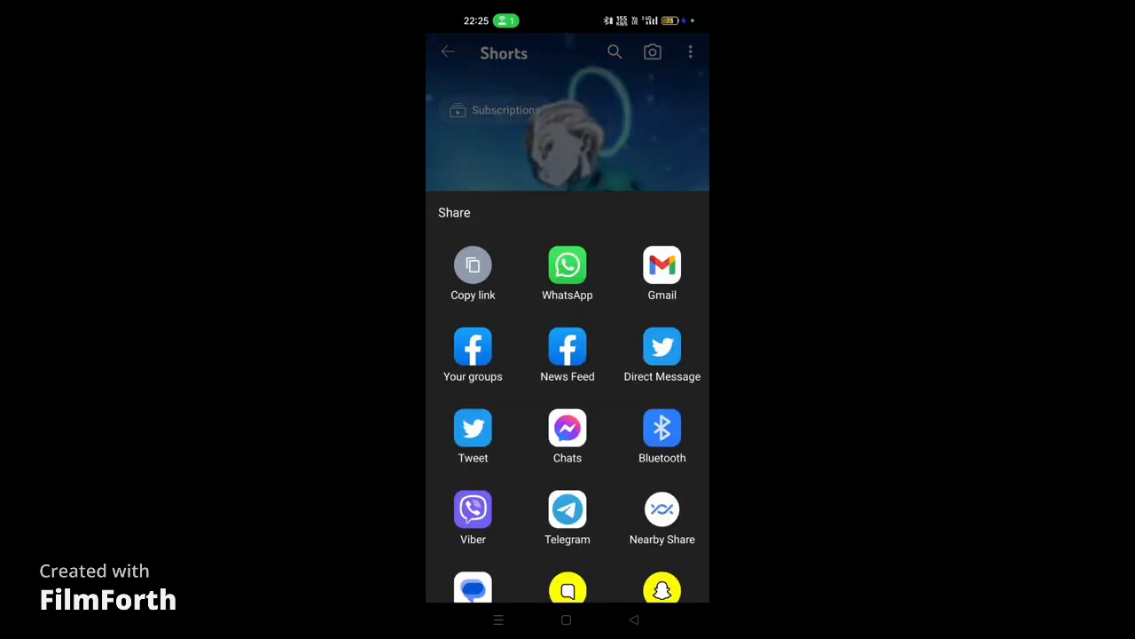
click(473, 264)
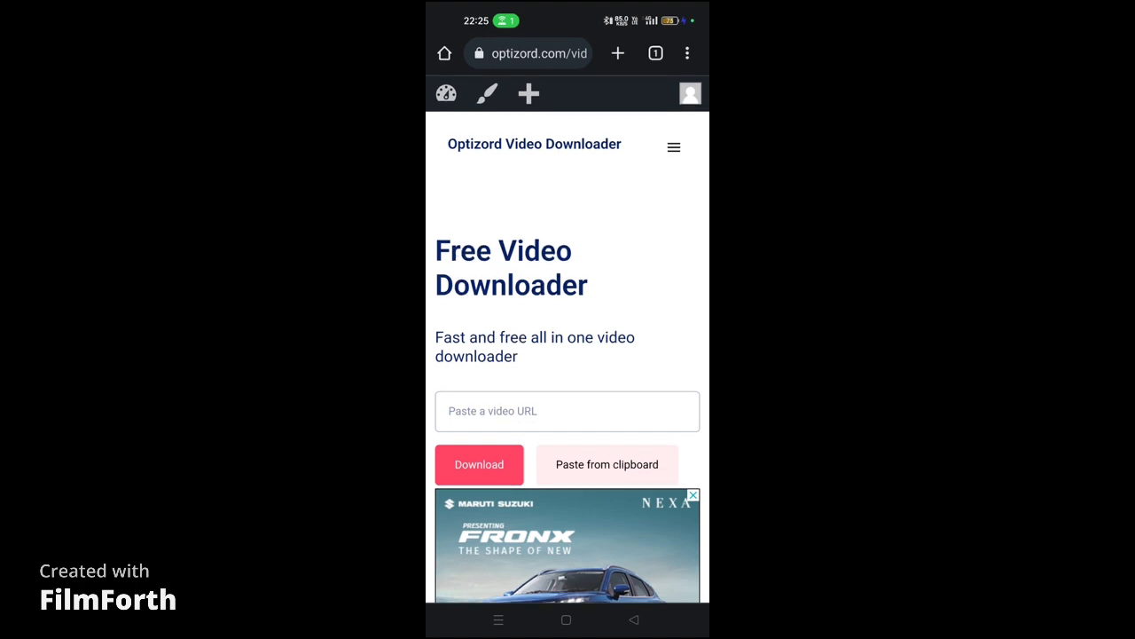
- Paste the copied Short link into Optizord's URL box and fetch its download formats
scroll(up, 3)
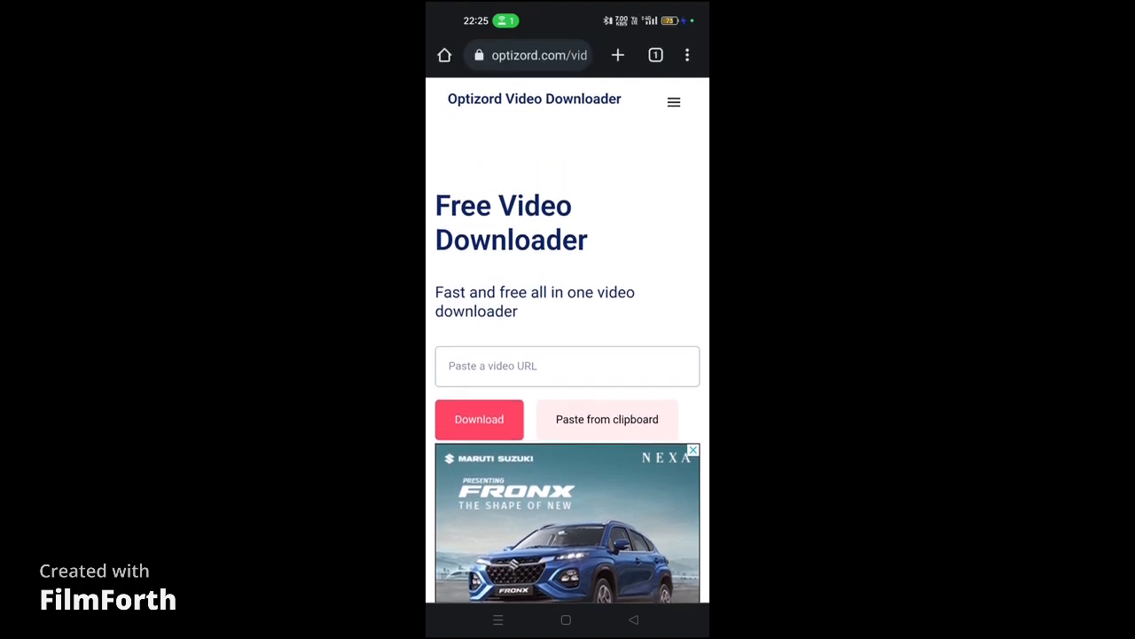
click(606, 418)
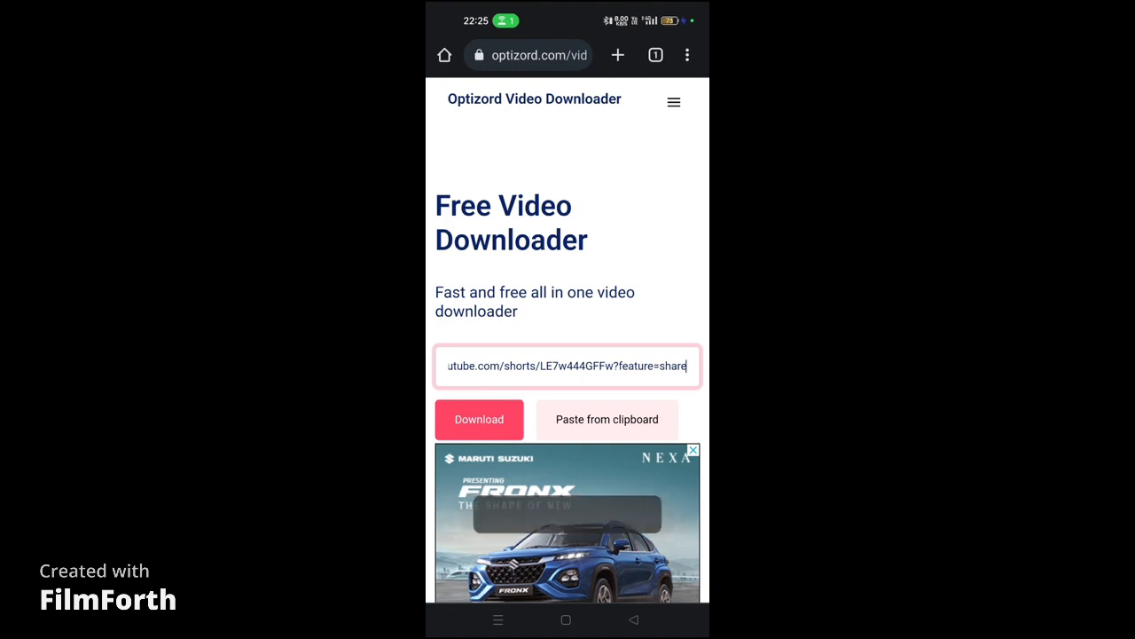
click(479, 419)
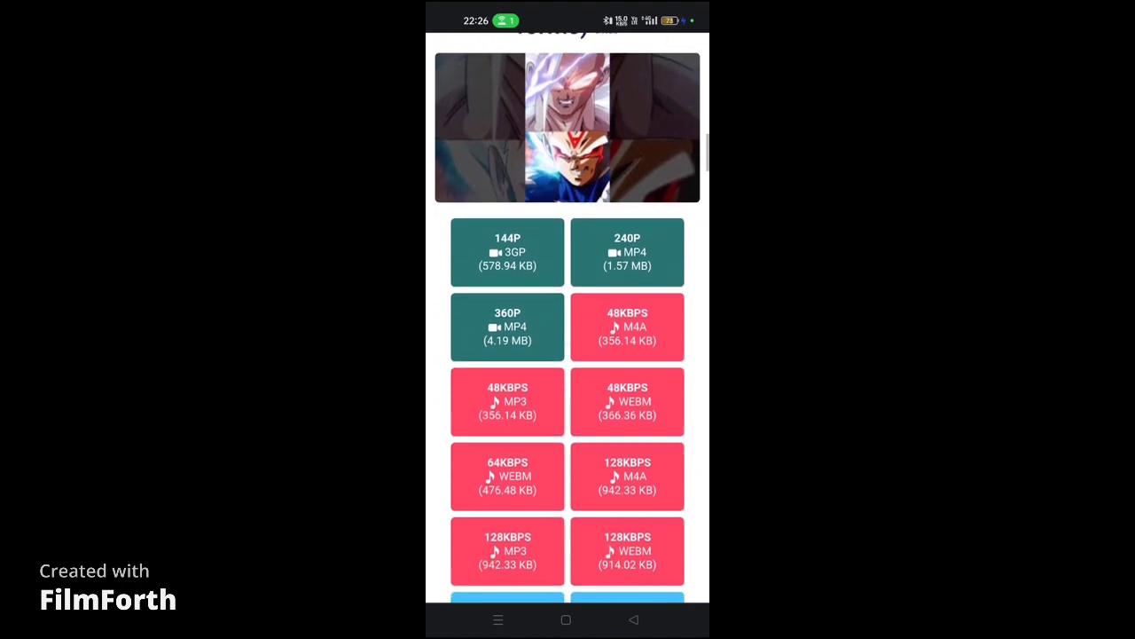
- Scroll through the format list and start downloading the 360P MP4 (4.19 MB) version
scroll(up, 3)
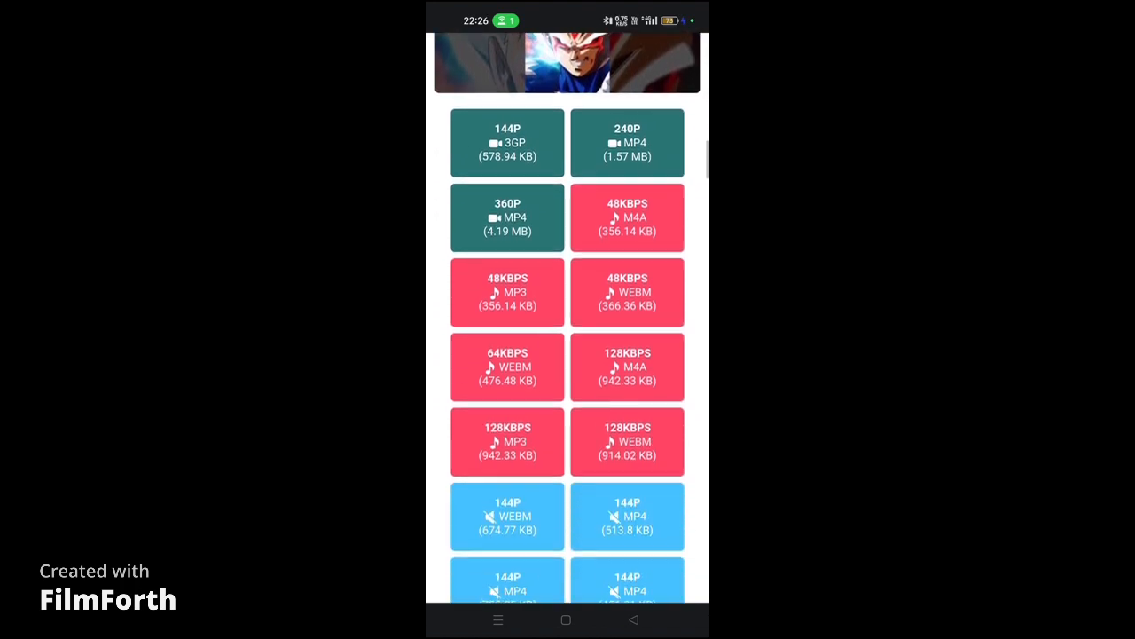
scroll(down, 3)
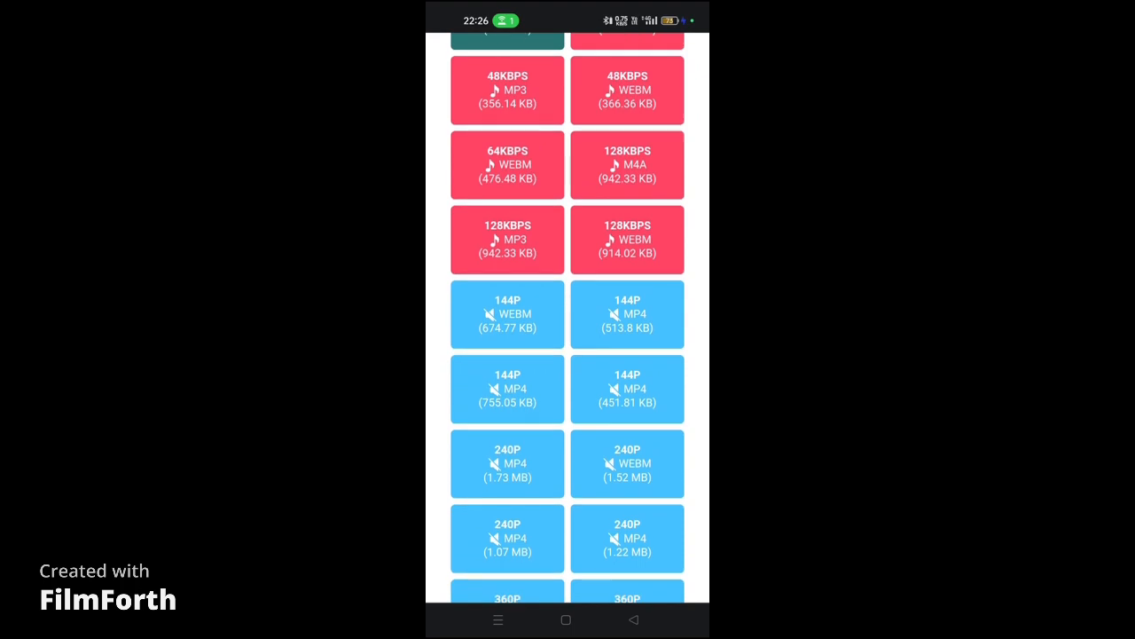
scroll(up, 3)
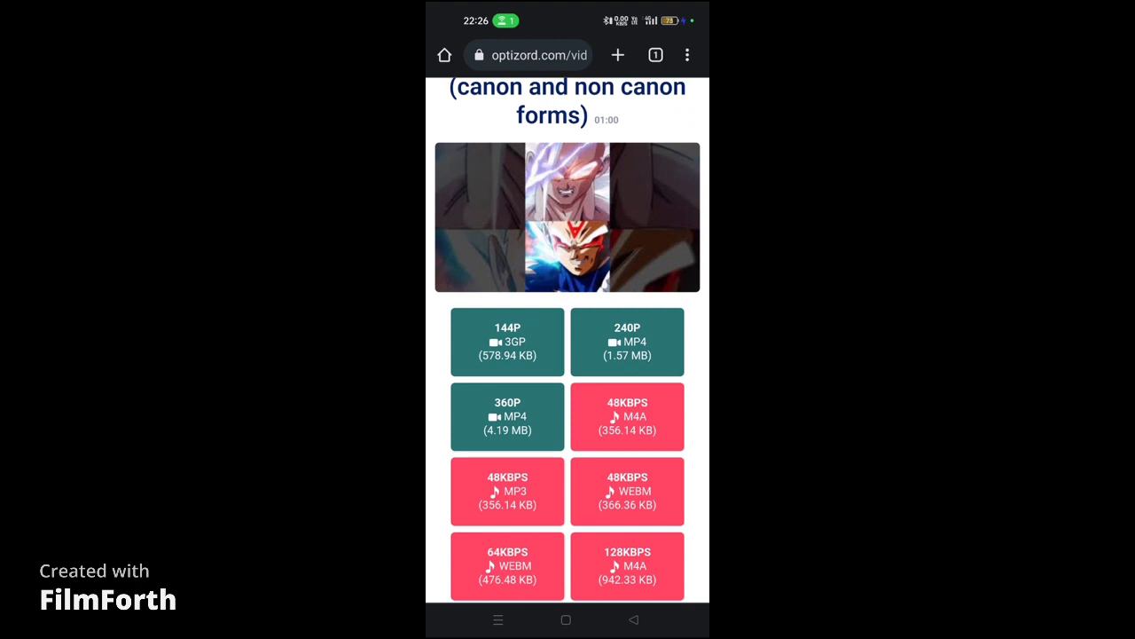
scroll(up, 3)
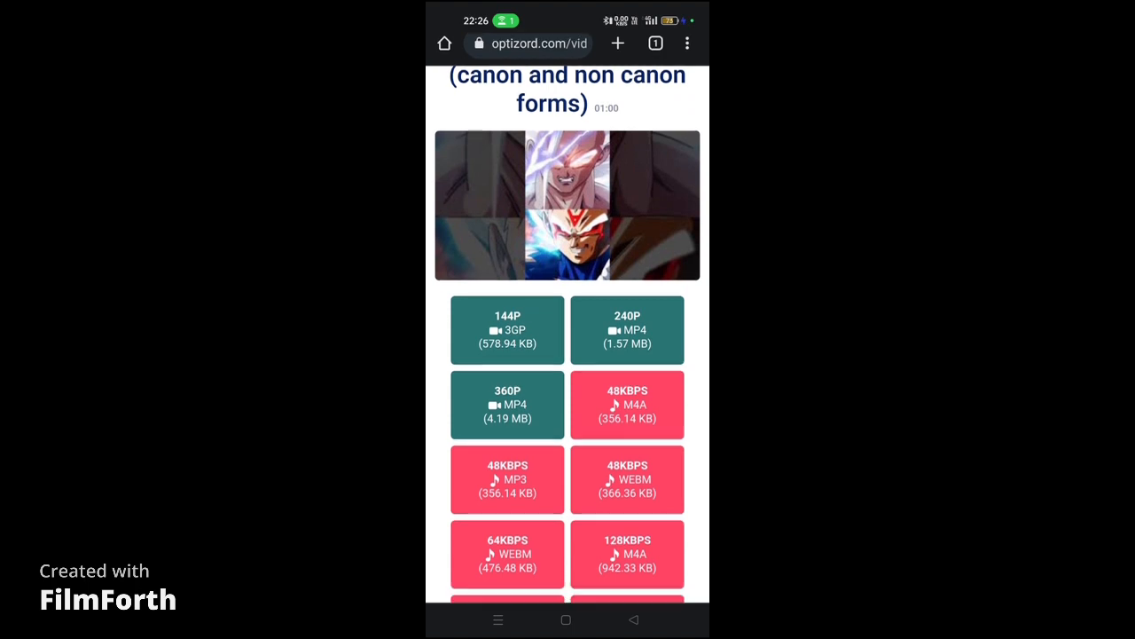
scroll(down, 3)
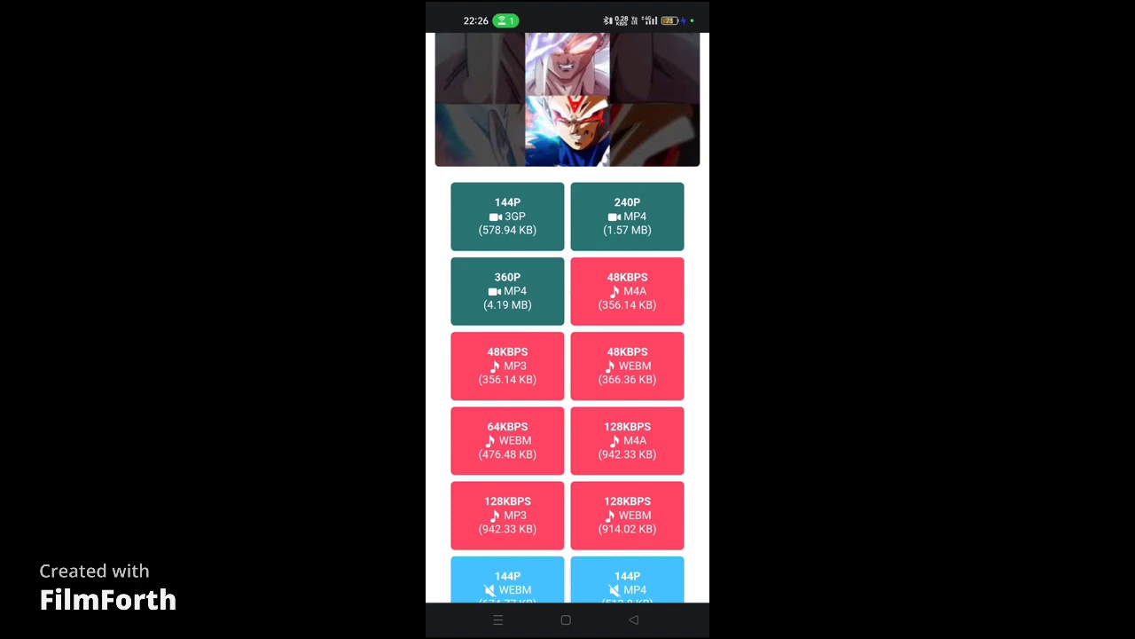
scroll(up, 3)
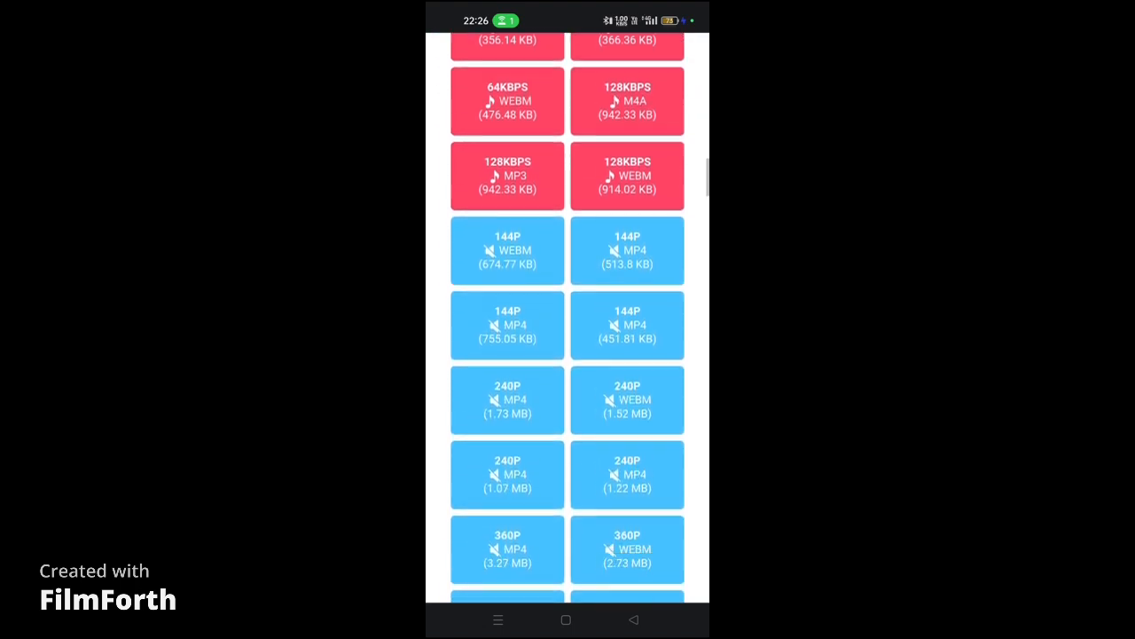
scroll(down, 3)
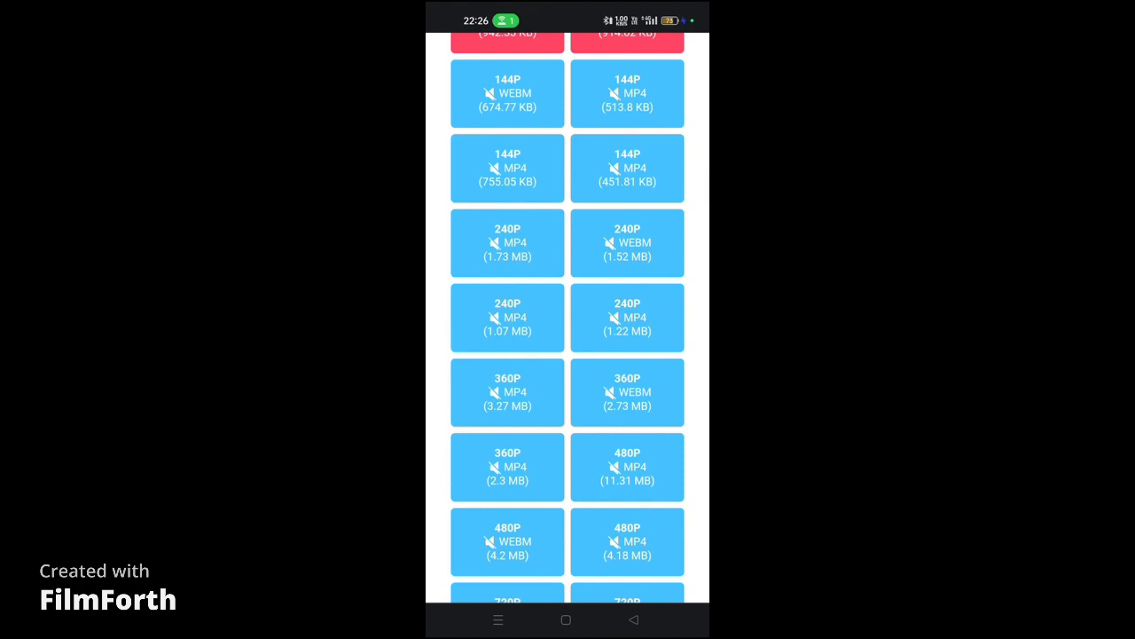
scroll(down, 3)
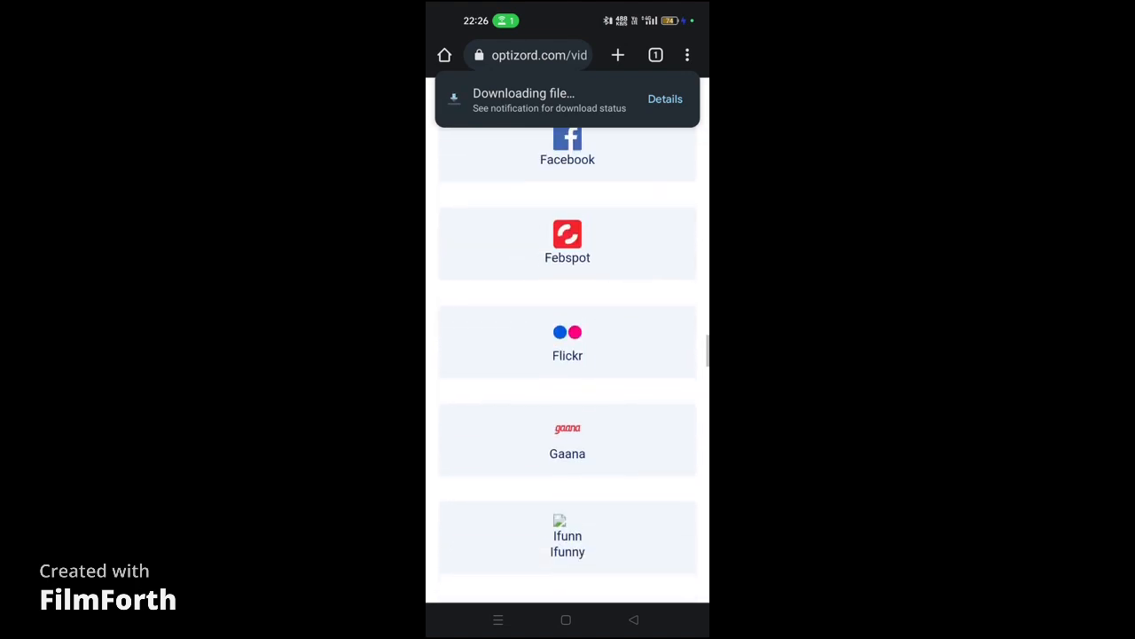
- Wait for Chrome to report the 4.19 MB file as downloaded
scroll(down, 3)
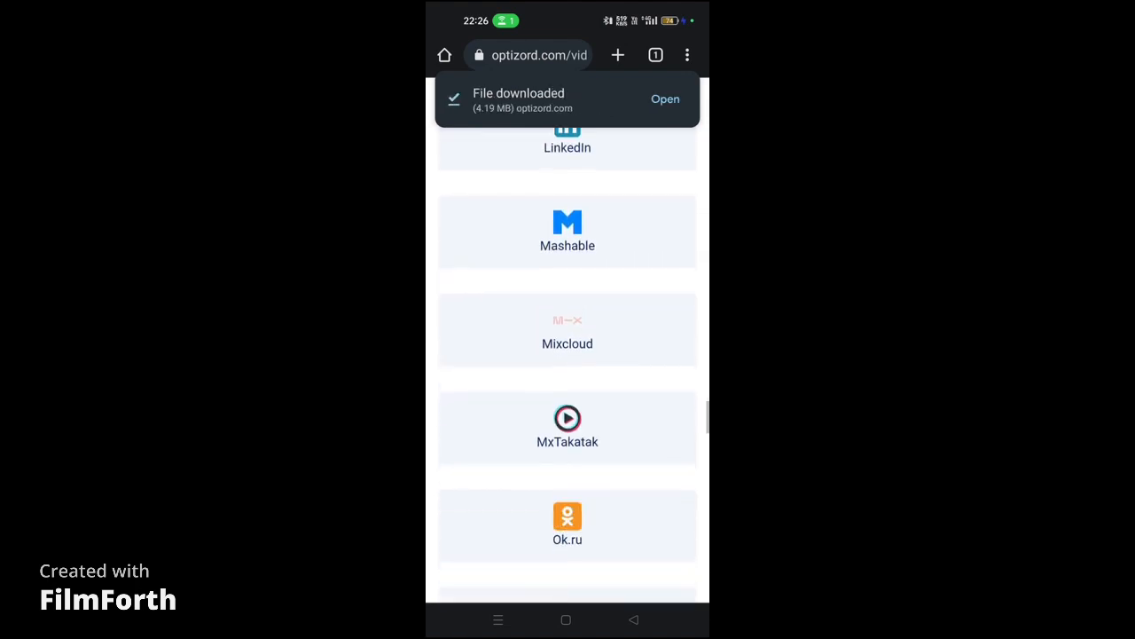
scroll(up, 3)
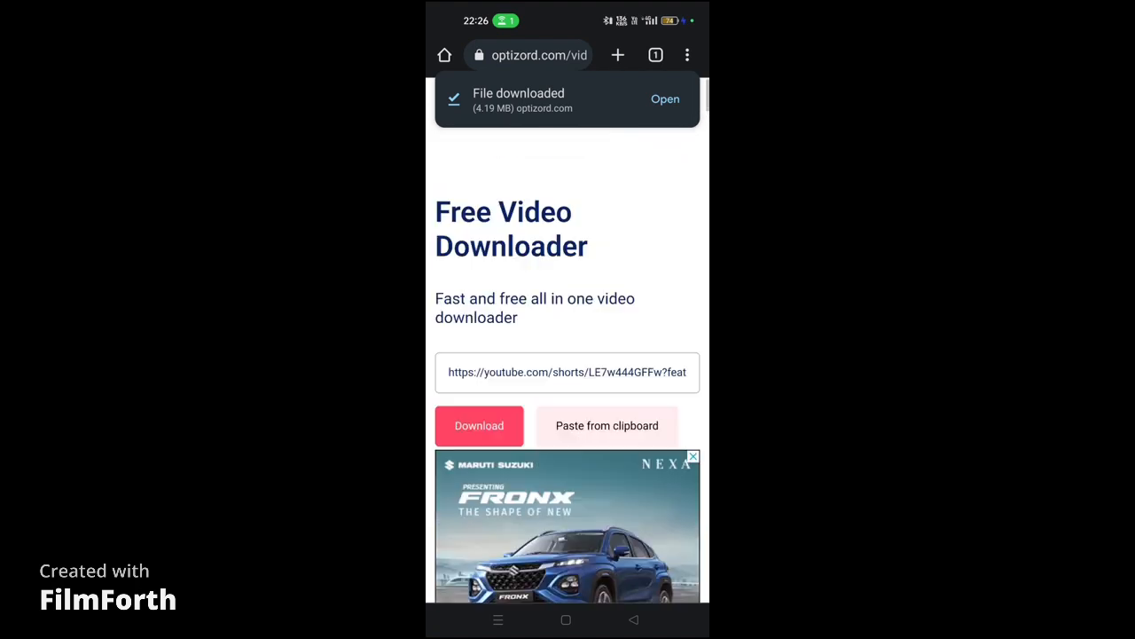
scroll(down, 3)
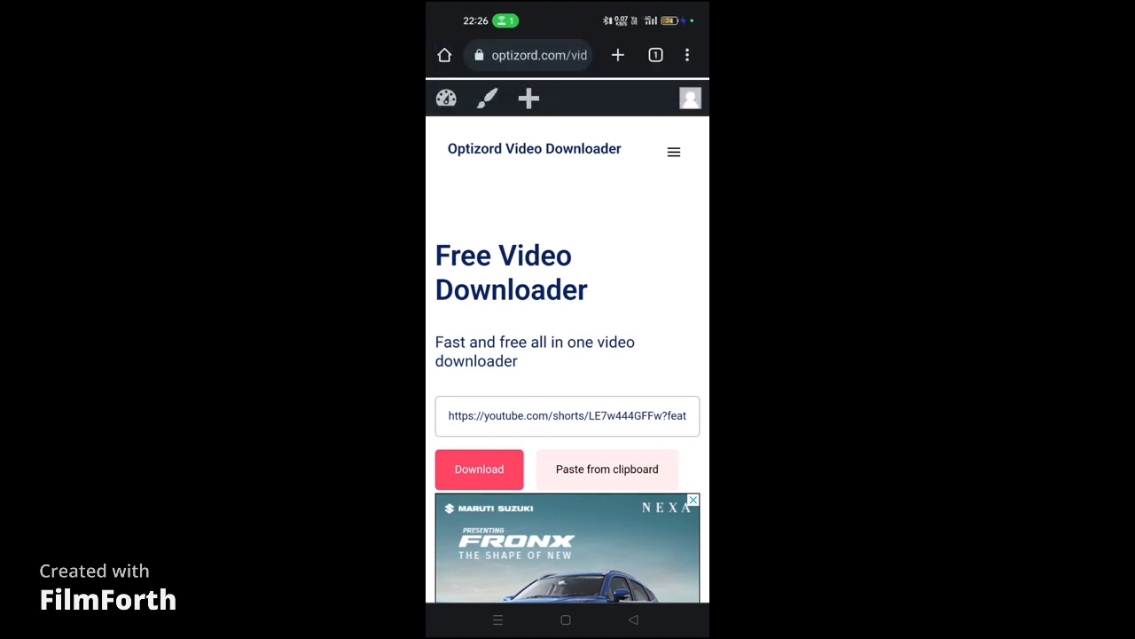
- Go to optizord.com, open the download-guide blog post, close the ad and scroll to the steps
click(674, 151)
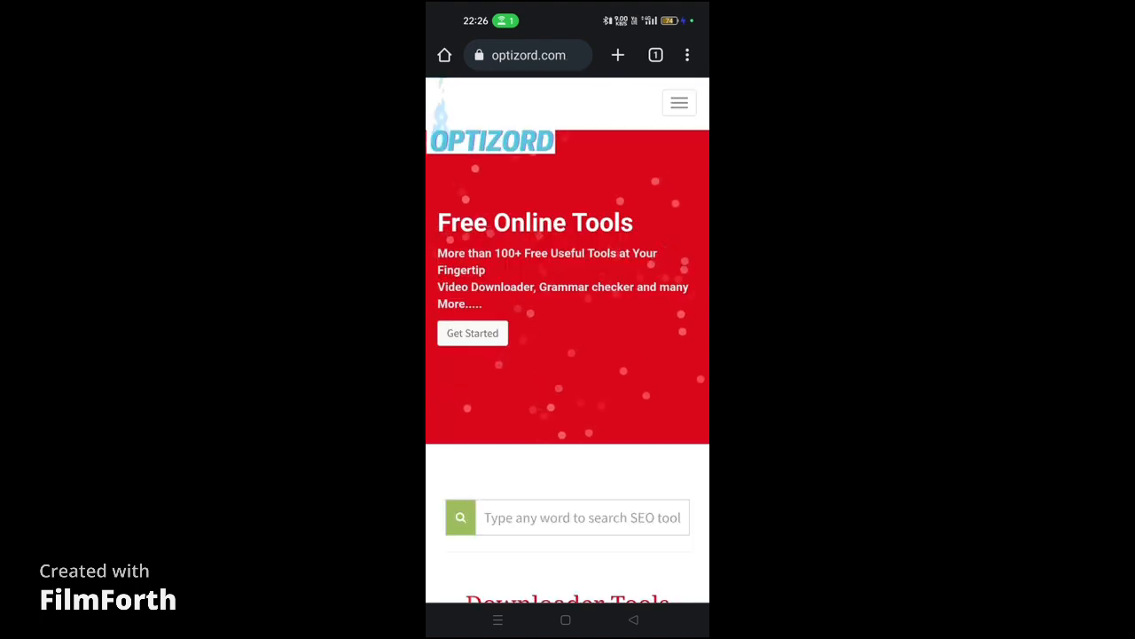
scroll(down, 3)
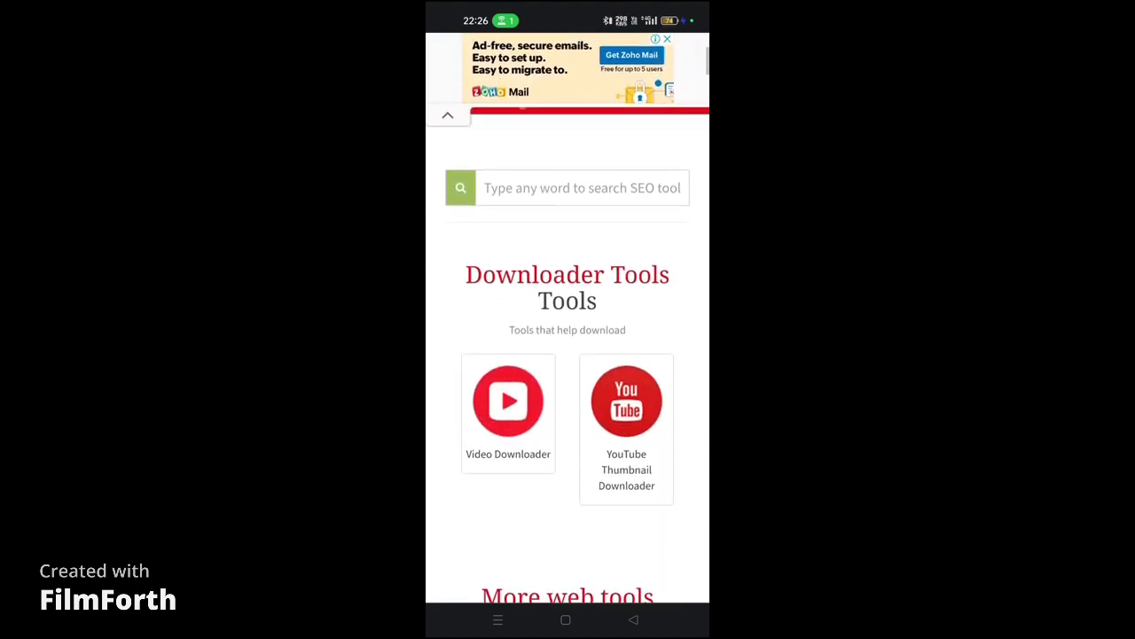
scroll(down, 3)
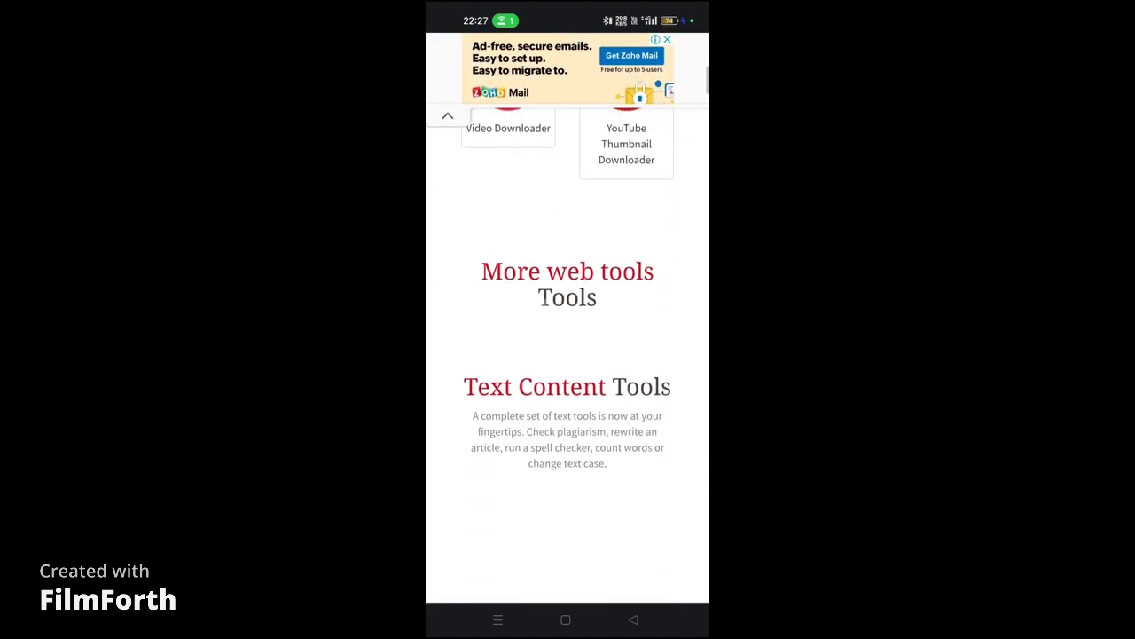
scroll(down, 3)
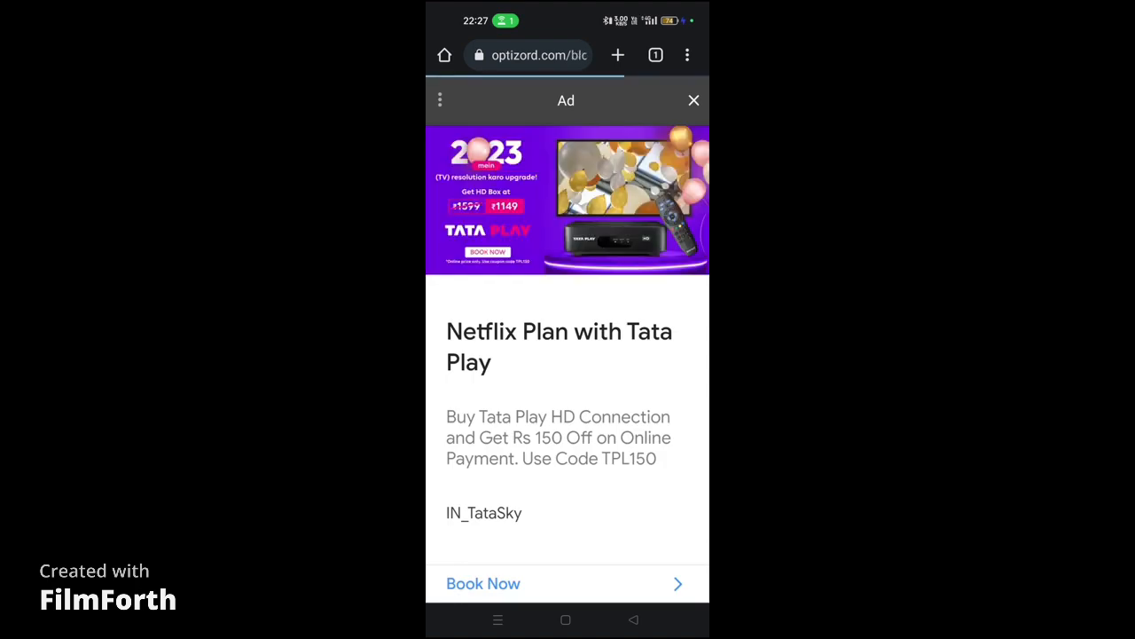
click(693, 99)
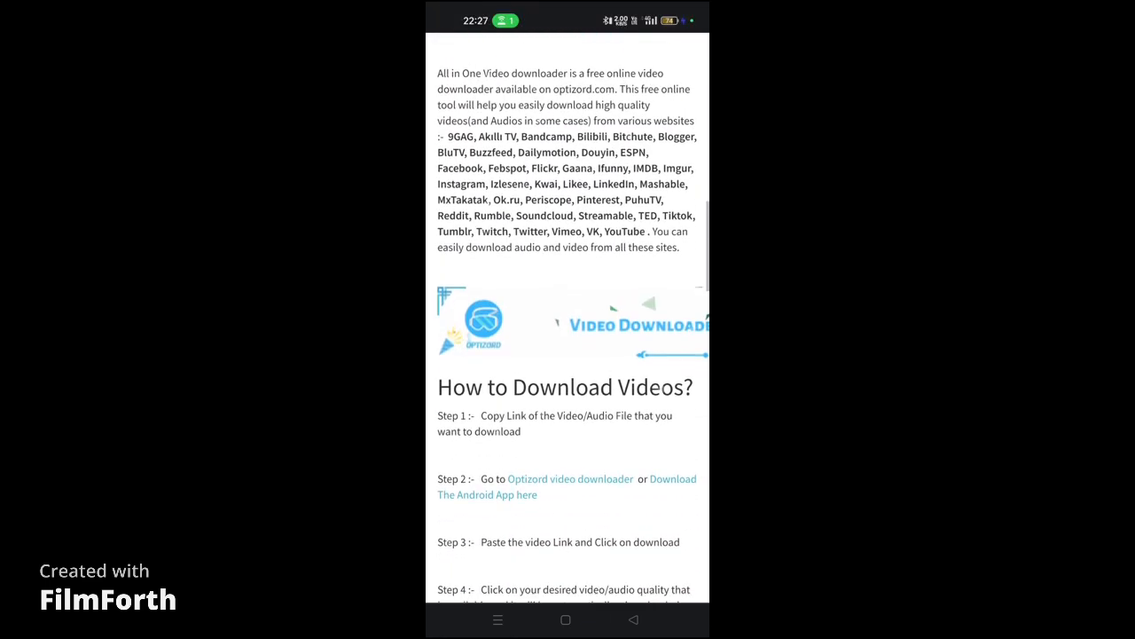
scroll(down, 3)
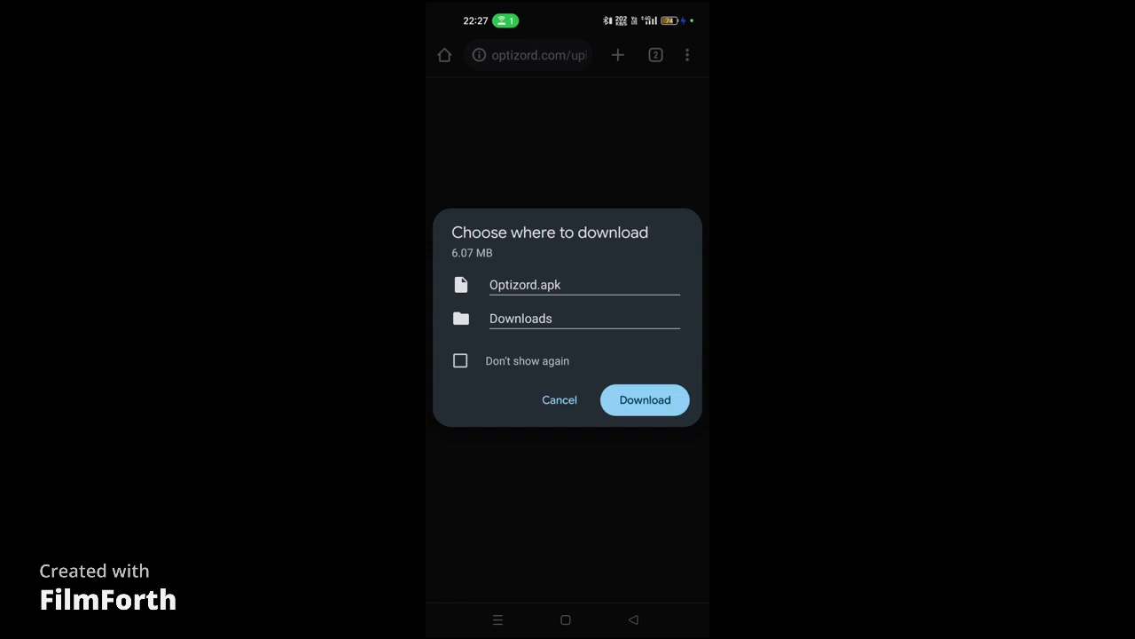
- Download the 6.07 MB Optizord.apk to Downloads, open it and install the app
click(645, 399)
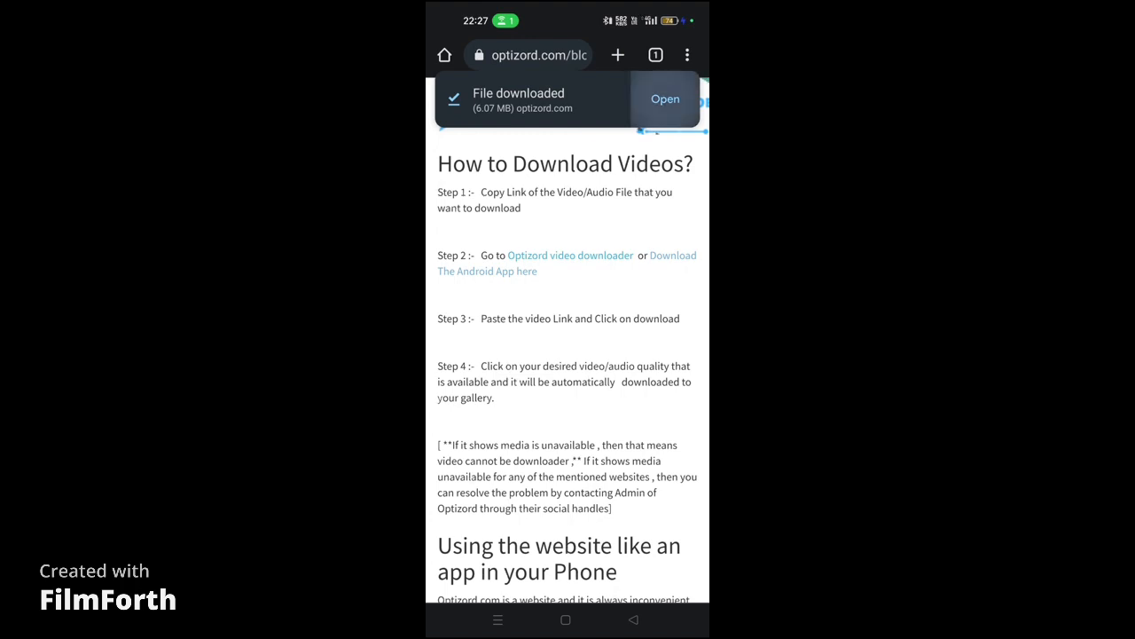
click(665, 98)
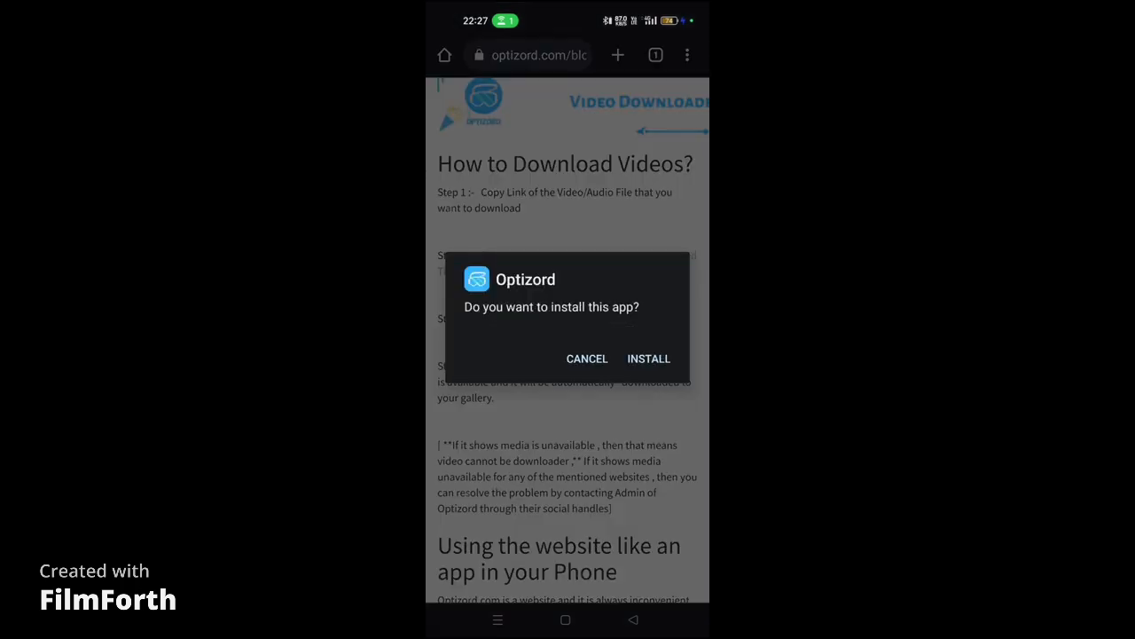
click(649, 359)
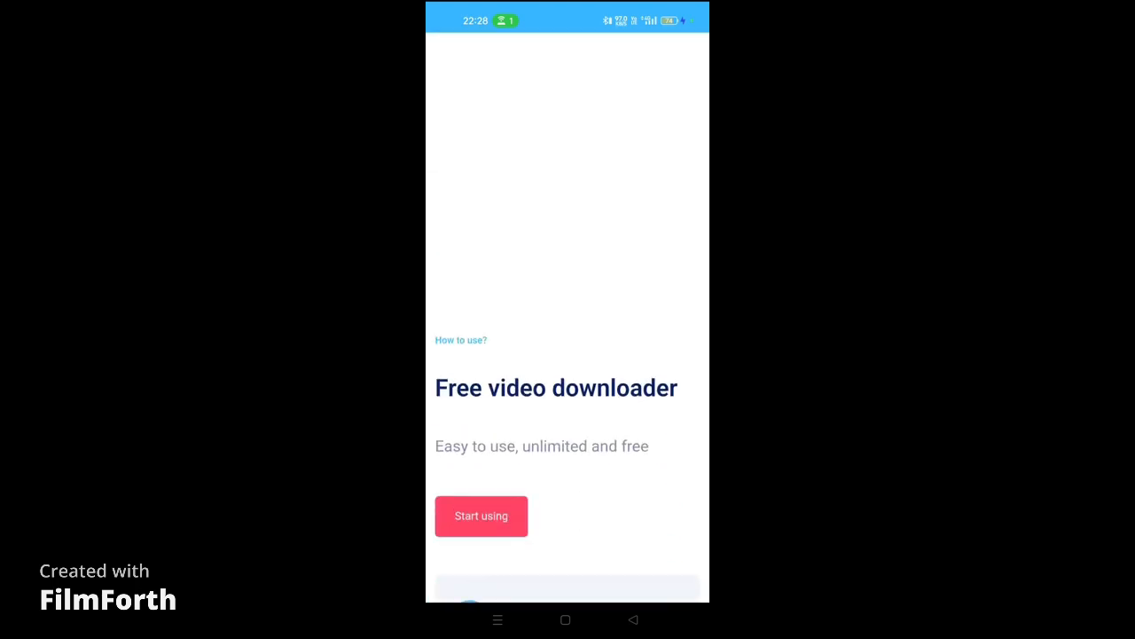
- Start using Optizord, paste the copied video link into its URL box, then go Home
click(480, 515)
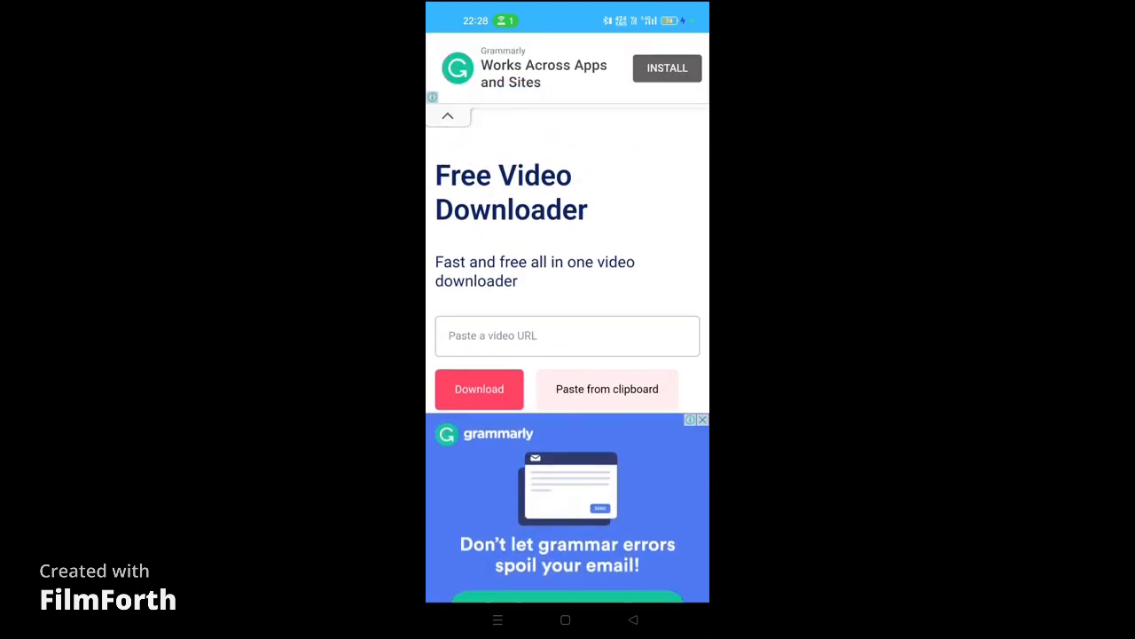
click(567, 335)
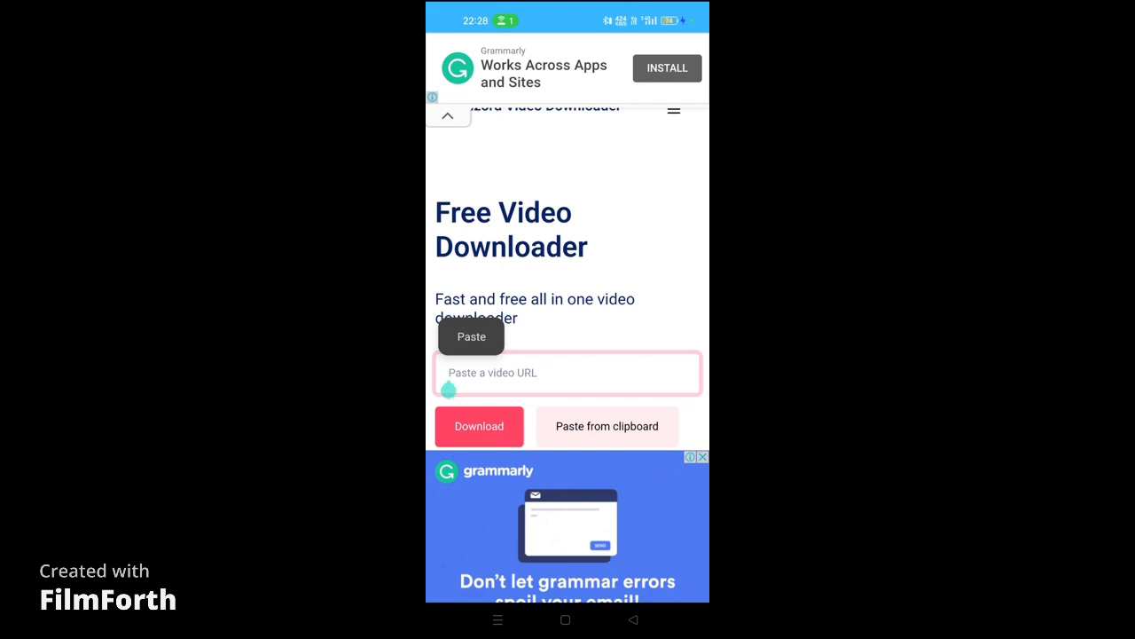
click(606, 426)
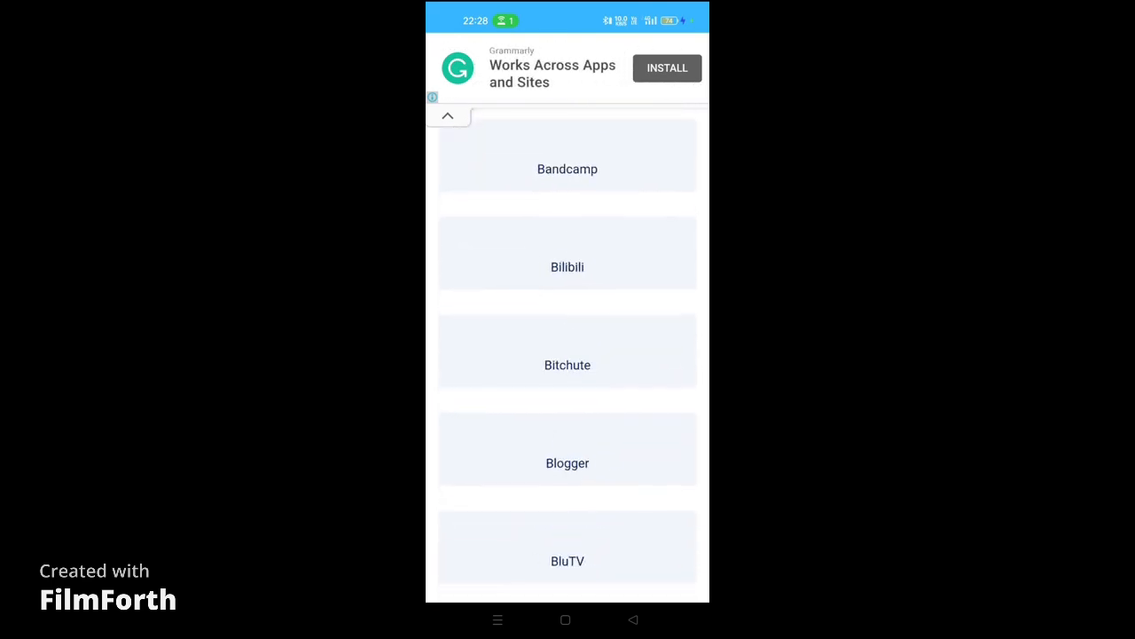
click(565, 619)
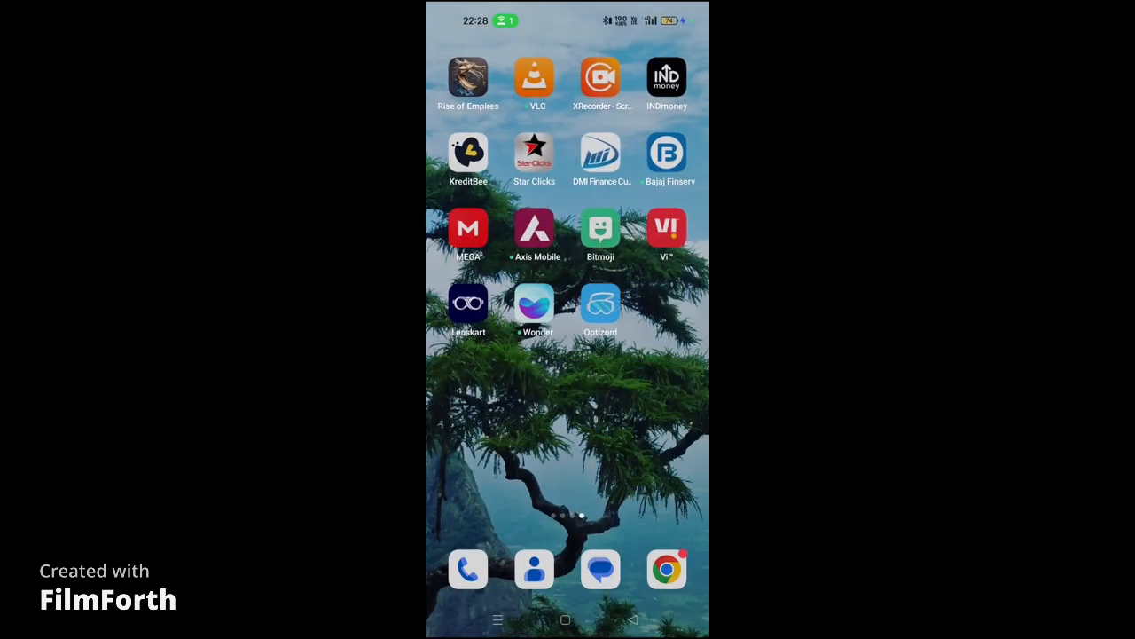
- Reopen Optizord from the home screen and scroll to the MP3/MP4/WEBM format buttons
click(601, 303)
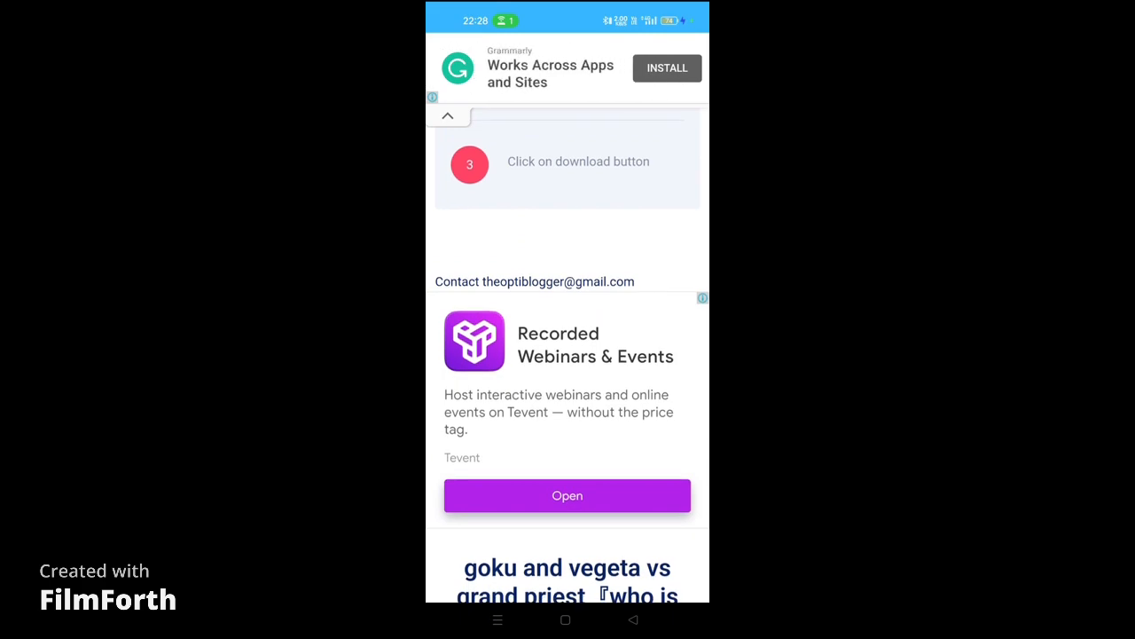
scroll(down, 3)
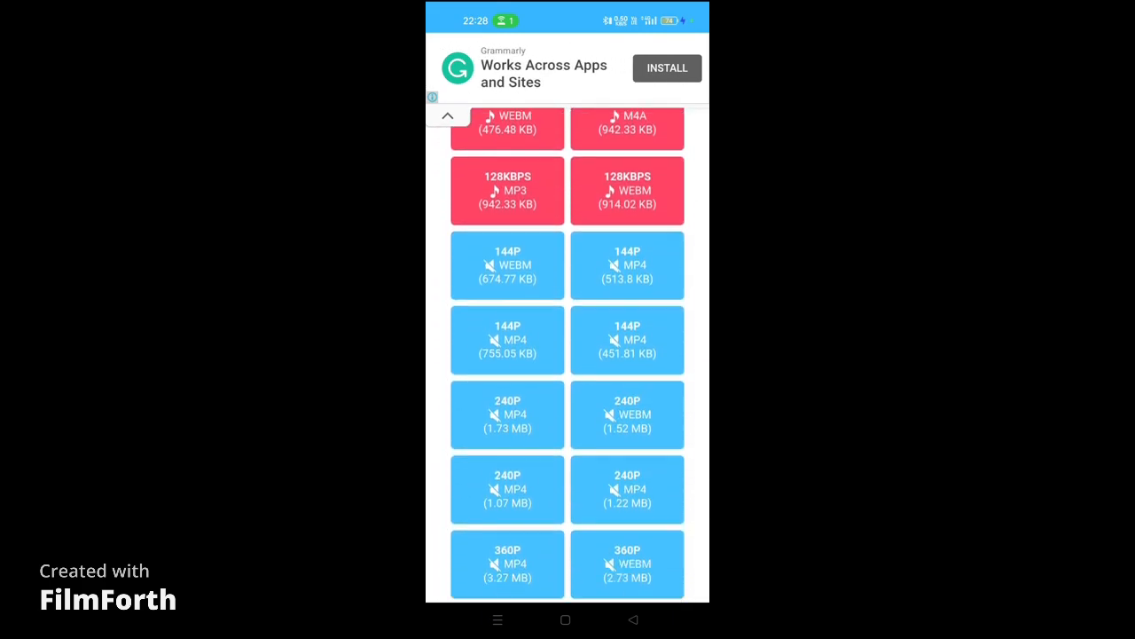